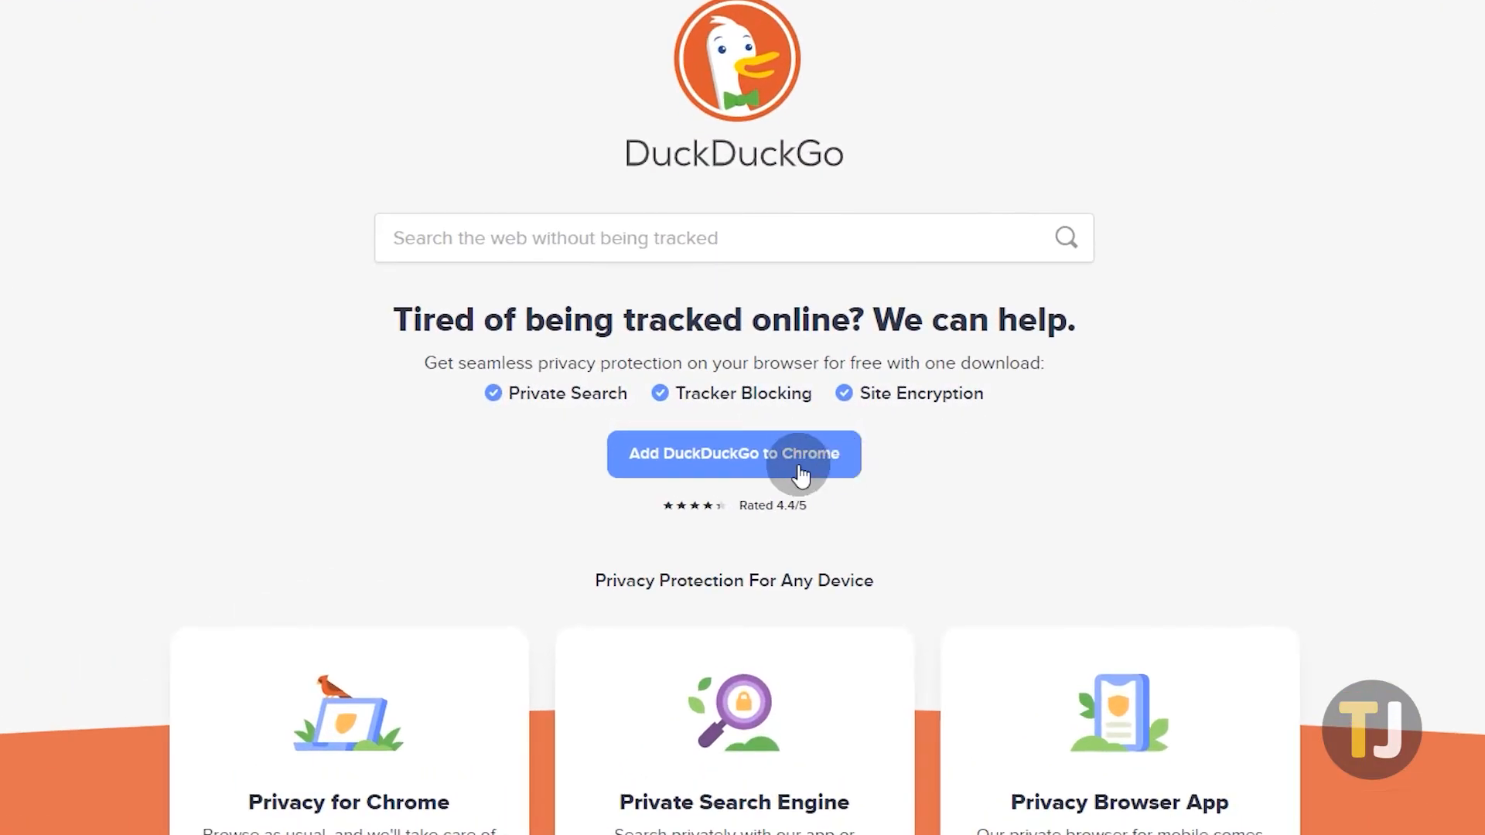
Step: Install the DuckDuckGo Privacy Essentials extension from the Chrome Web Store and confirm adding it
{"action": "left_click", "coordinate": [733, 453]}
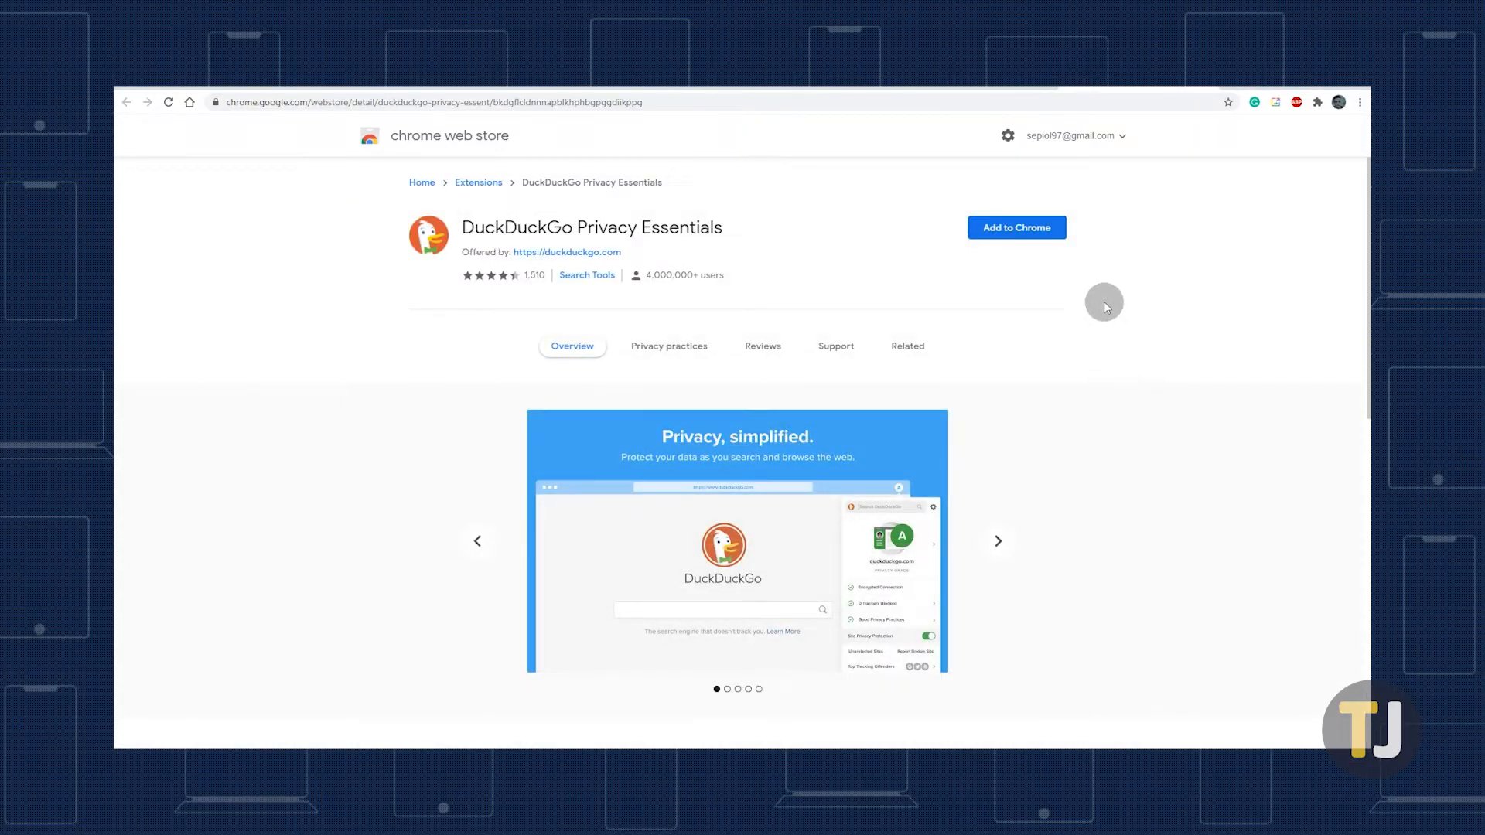
{"action": "left_click", "coordinate": [1015, 227]}
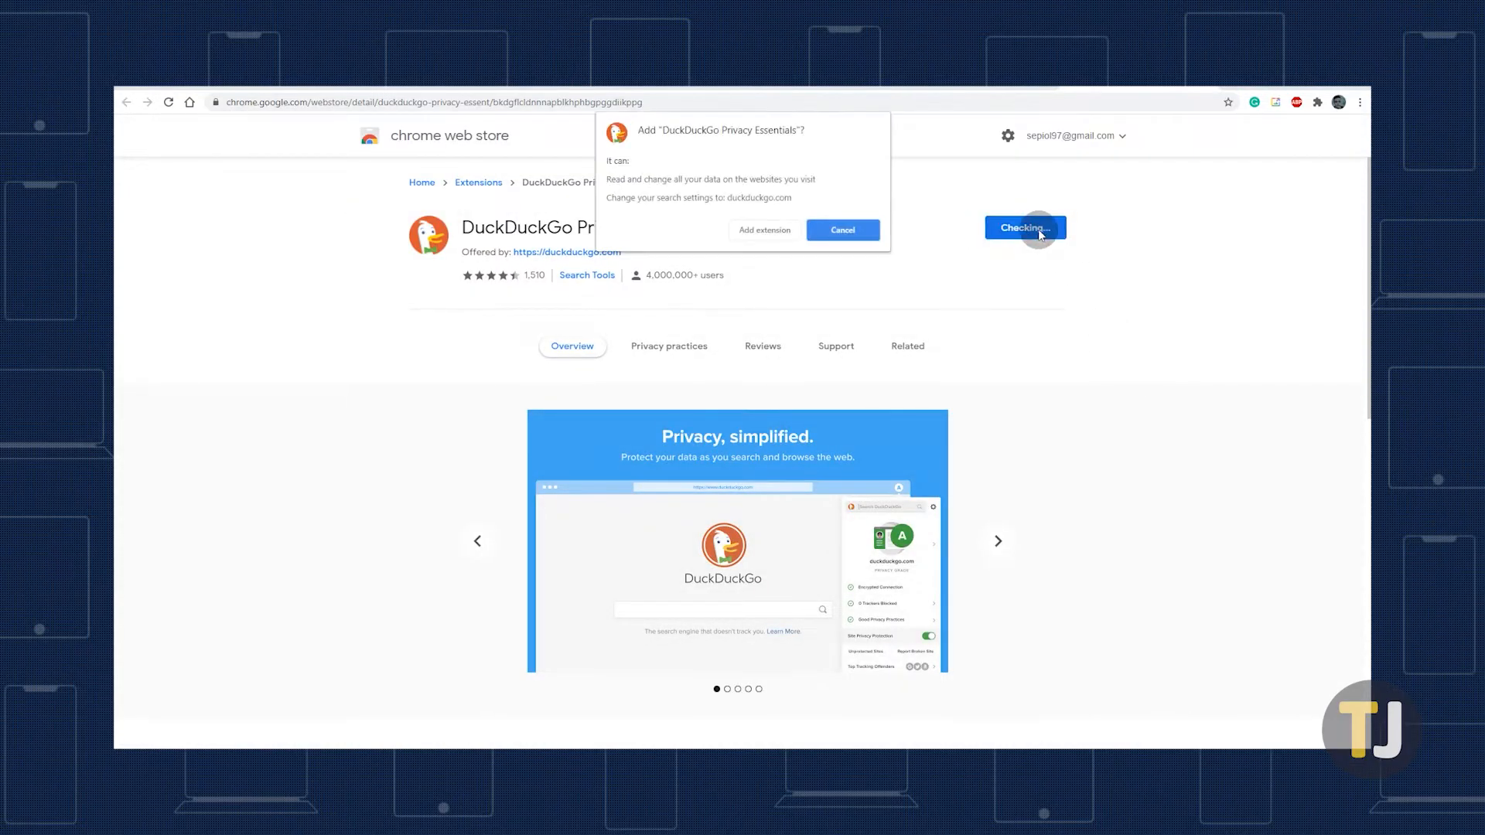
{"action": "left_click", "coordinate": [762, 230]}
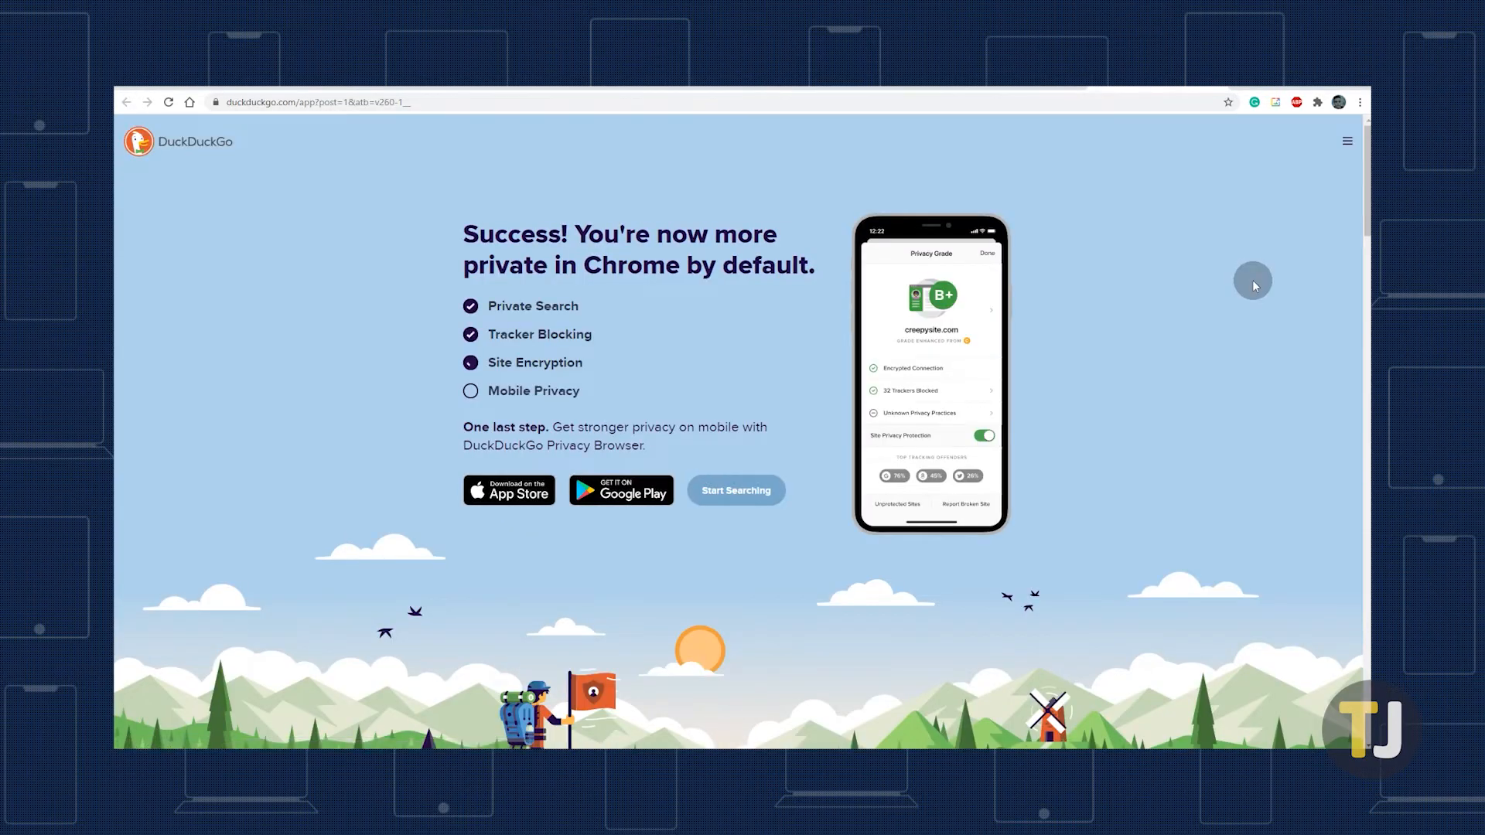
{"action": "mouse_move", "coordinate": [1200, 285]}
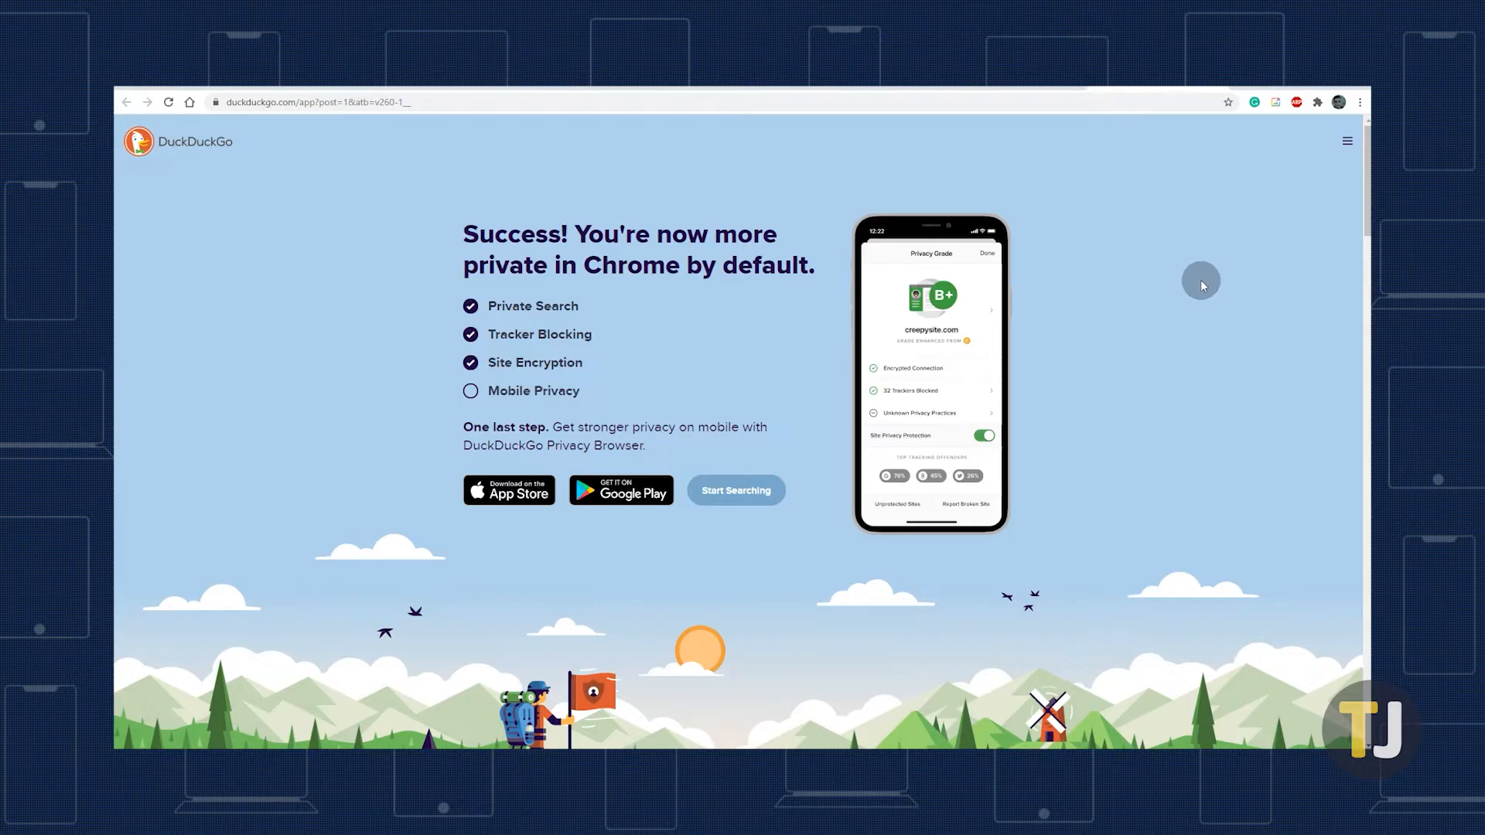
{"action": "mouse_move", "coordinate": [607, 104]}
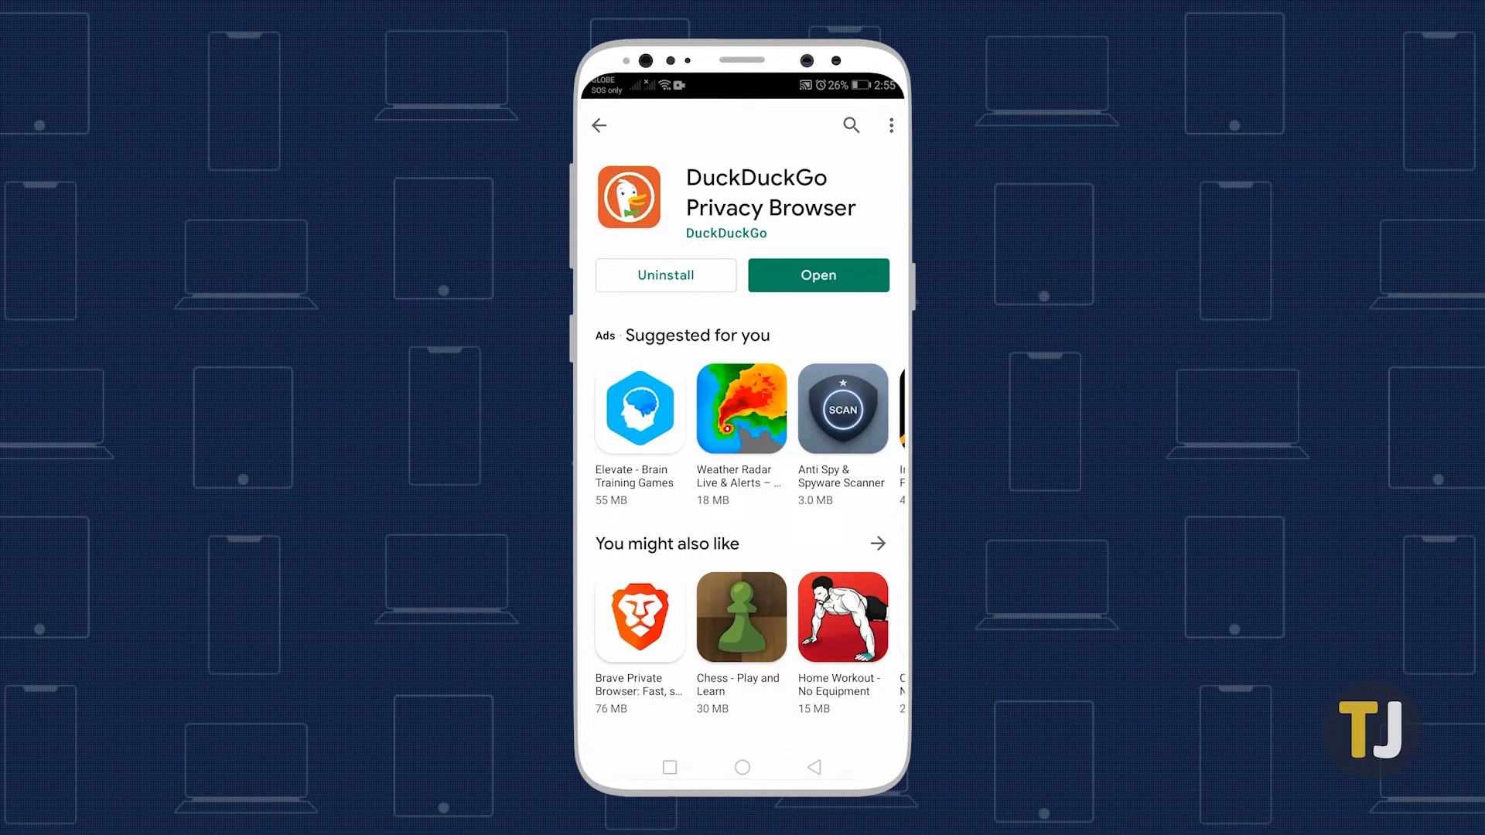
Step: Launch the installed DuckDuckGo Privacy Browser app and answer its data-clearing prompt
{"action": "left_click", "coordinate": [817, 275]}
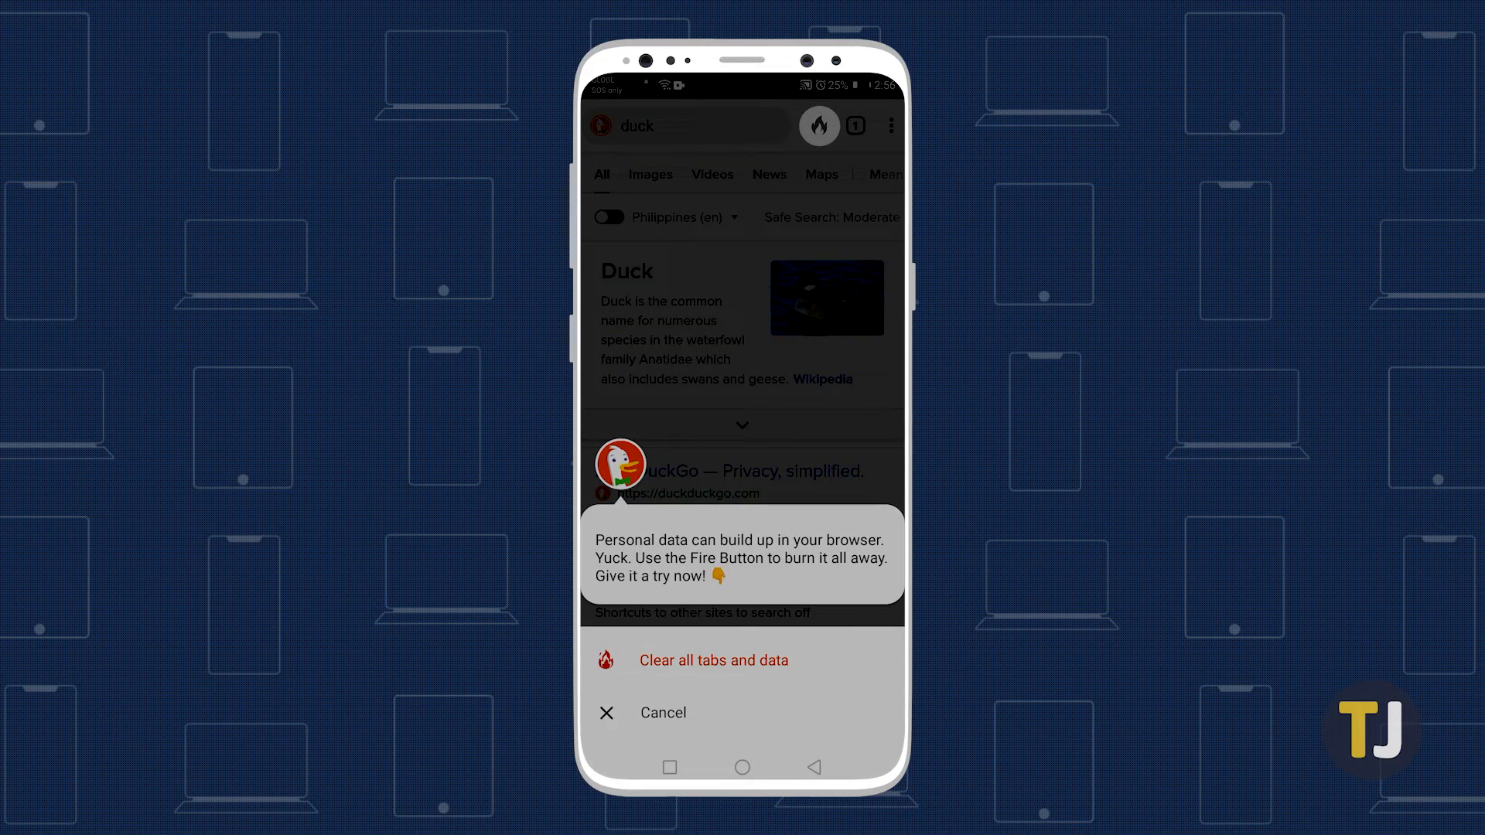
{"action": "left_click", "coordinate": [712, 661]}
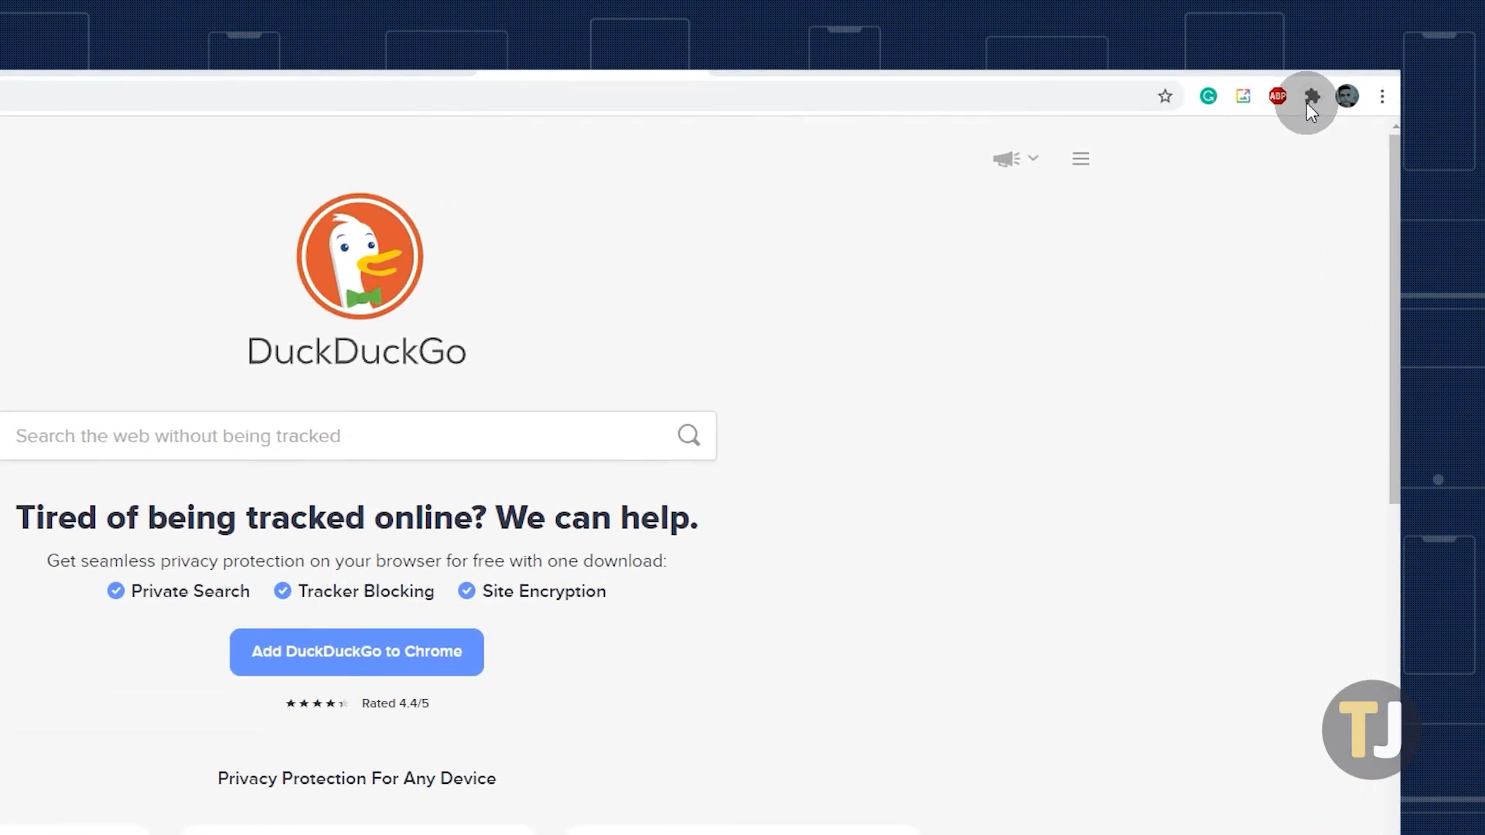
Step: Go to Chrome's extensions management page via the toolbar Extensions menu
{"action": "left_click", "coordinate": [1310, 96]}
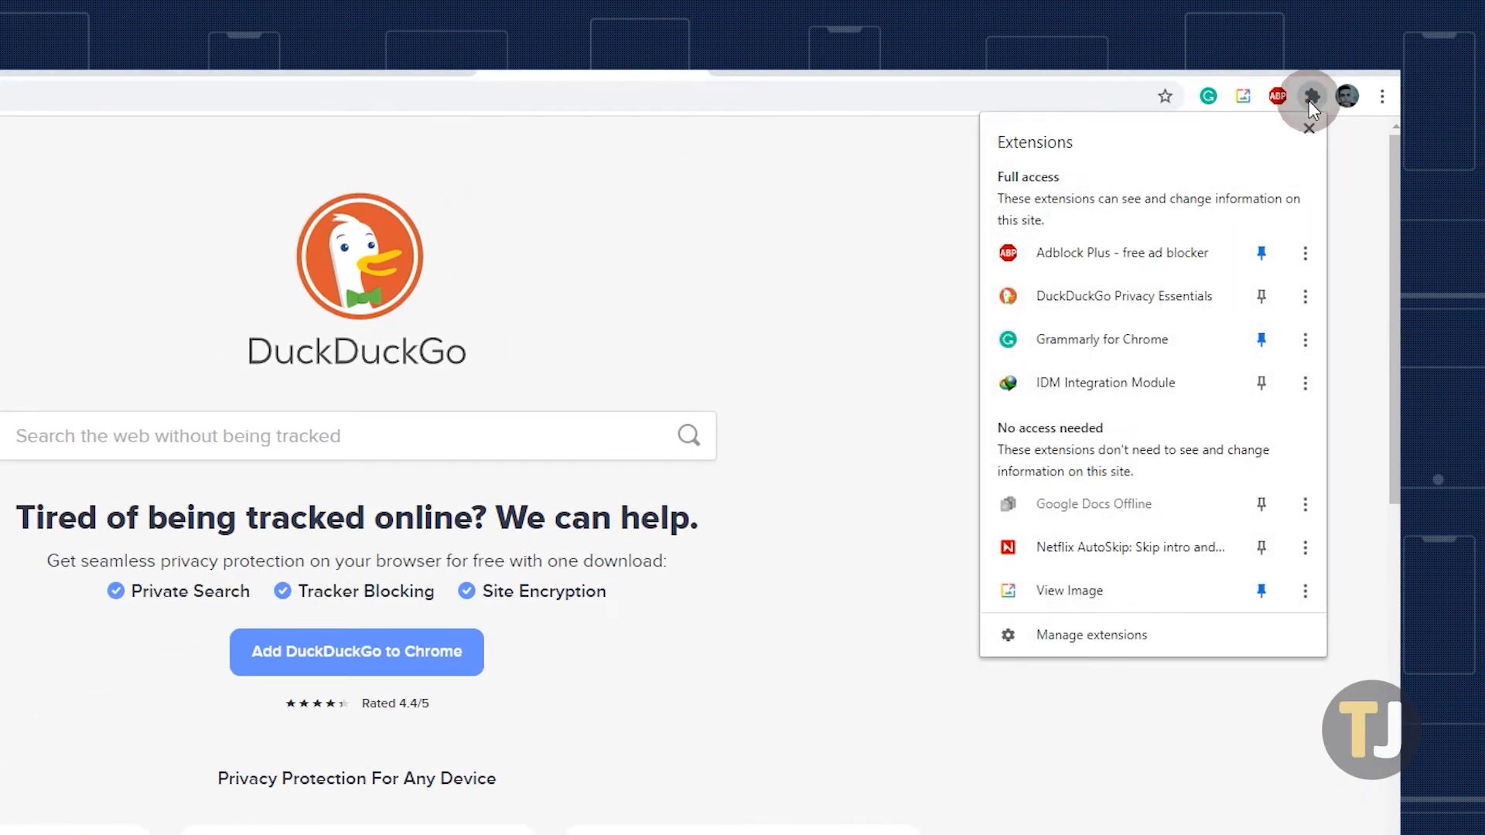
{"action": "mouse_move", "coordinate": [1298, 167]}
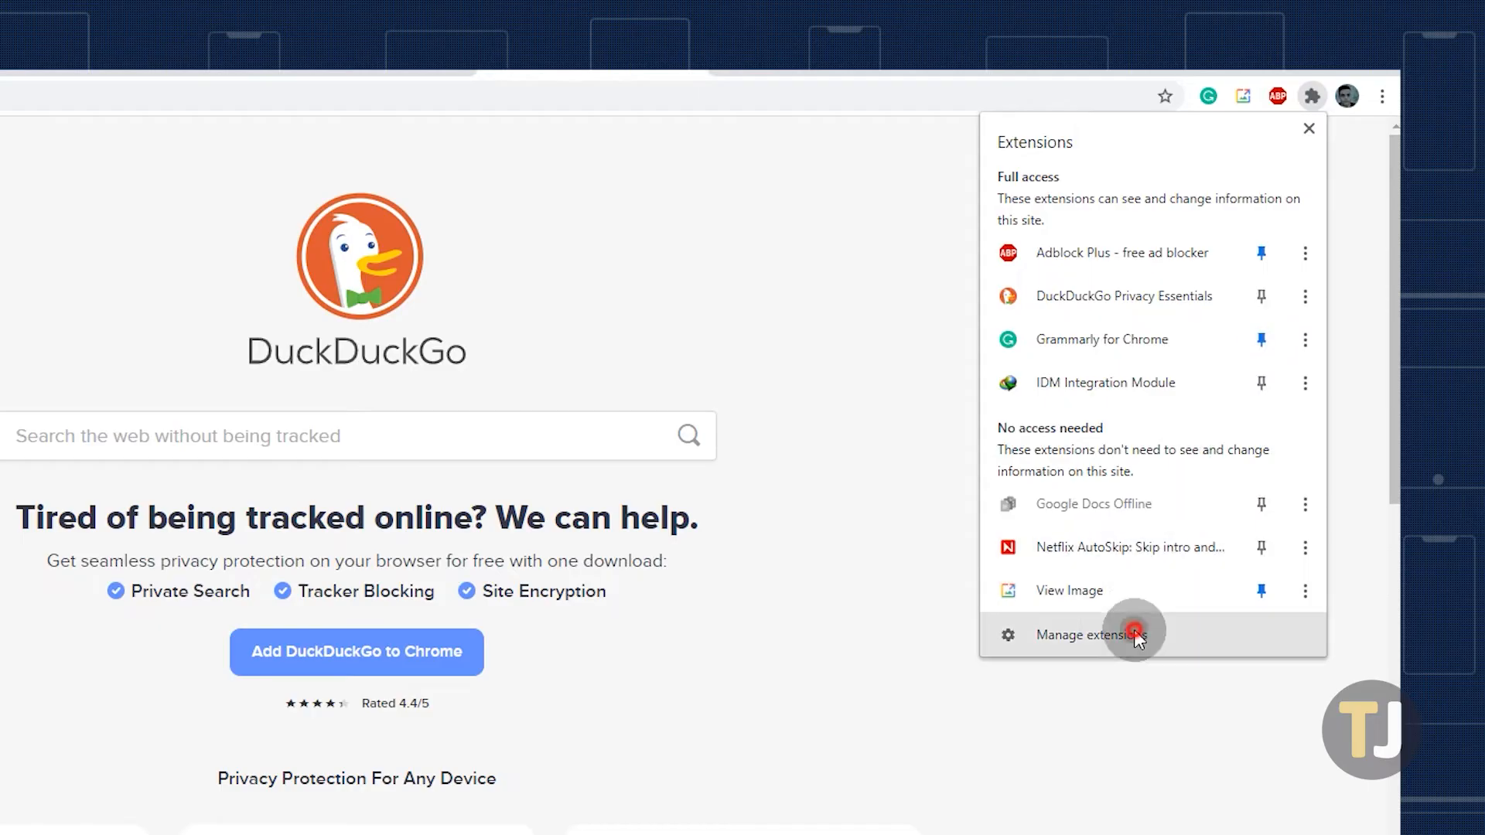
{"action": "left_click", "coordinate": [1088, 635]}
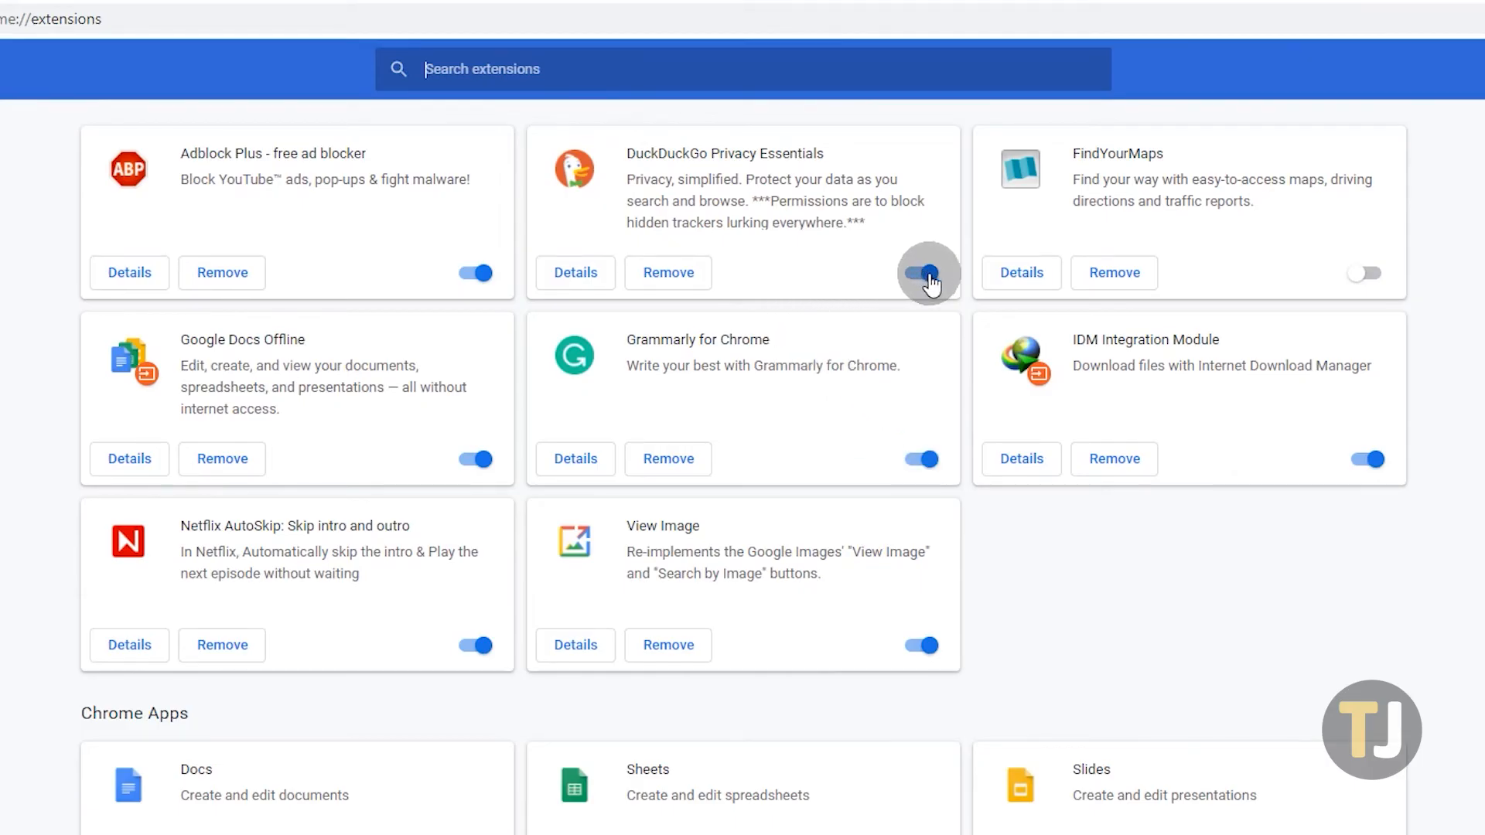
Step: Switch DuckDuckGo Privacy Essentials off and back on, then start removing it
{"action": "left_click", "coordinate": [928, 272]}
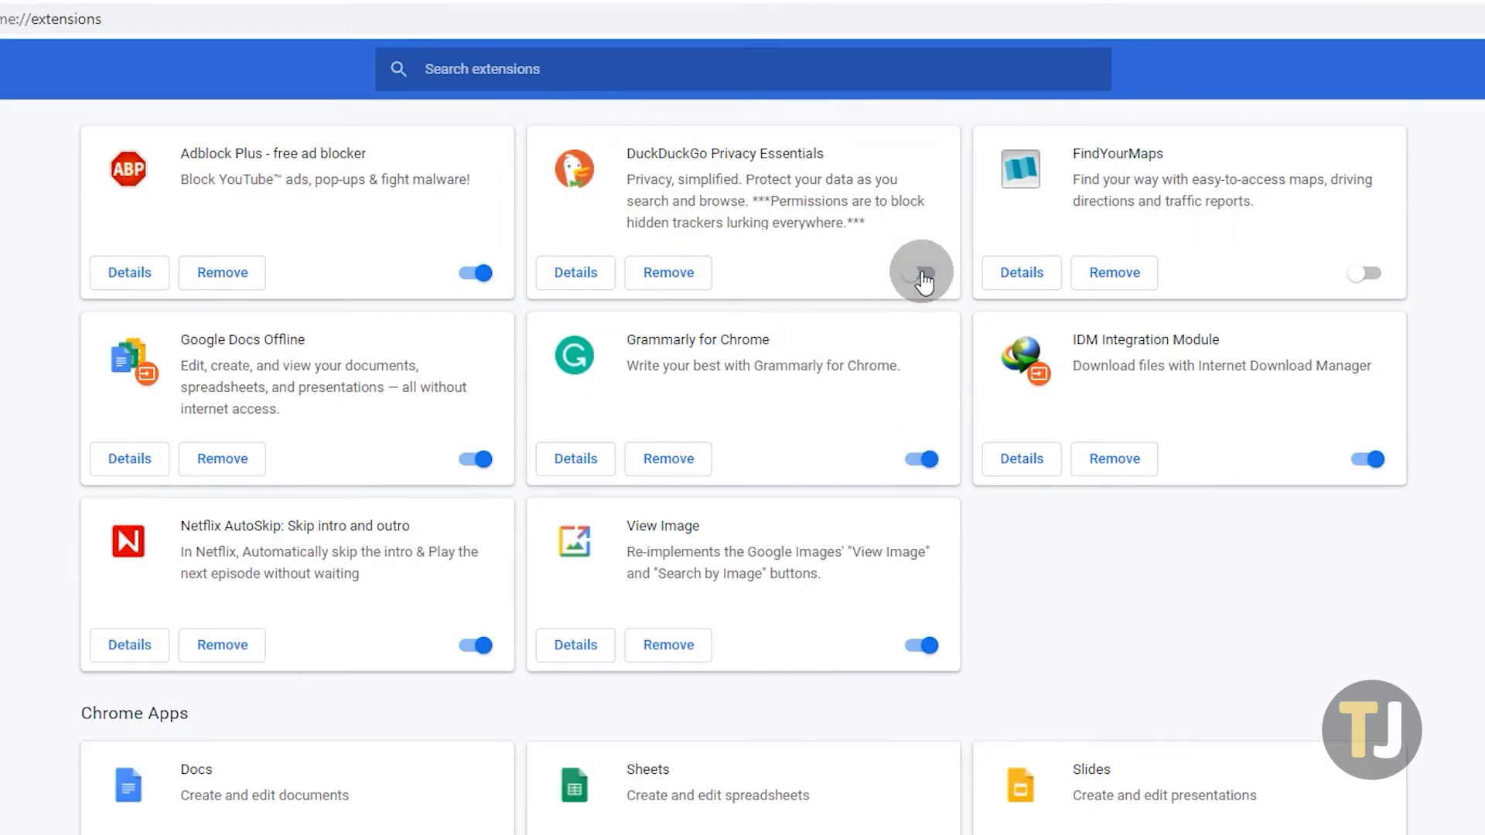
{"action": "left_click", "coordinate": [919, 272]}
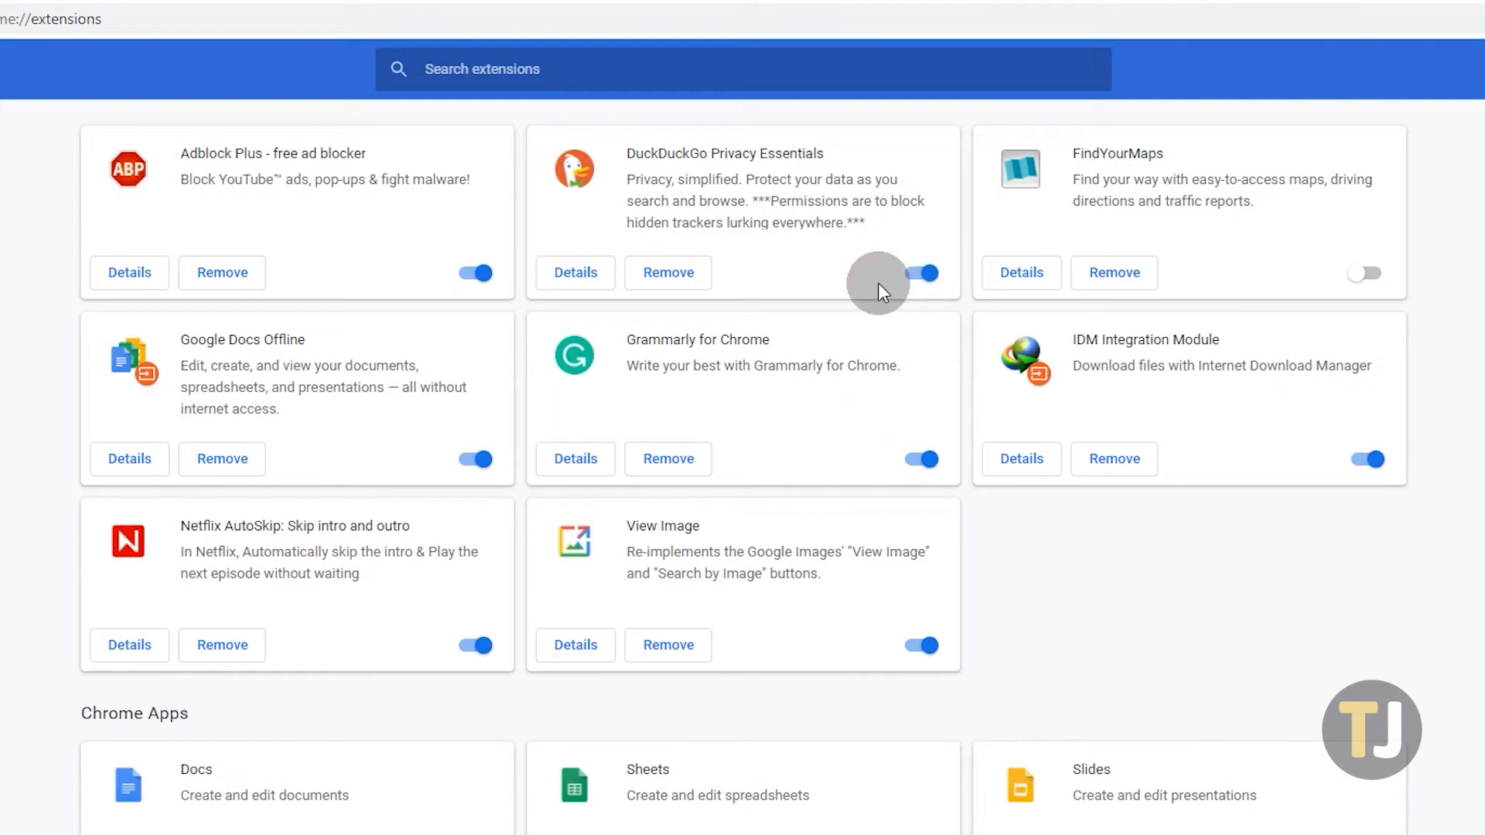
{"action": "left_click", "coordinate": [669, 272]}
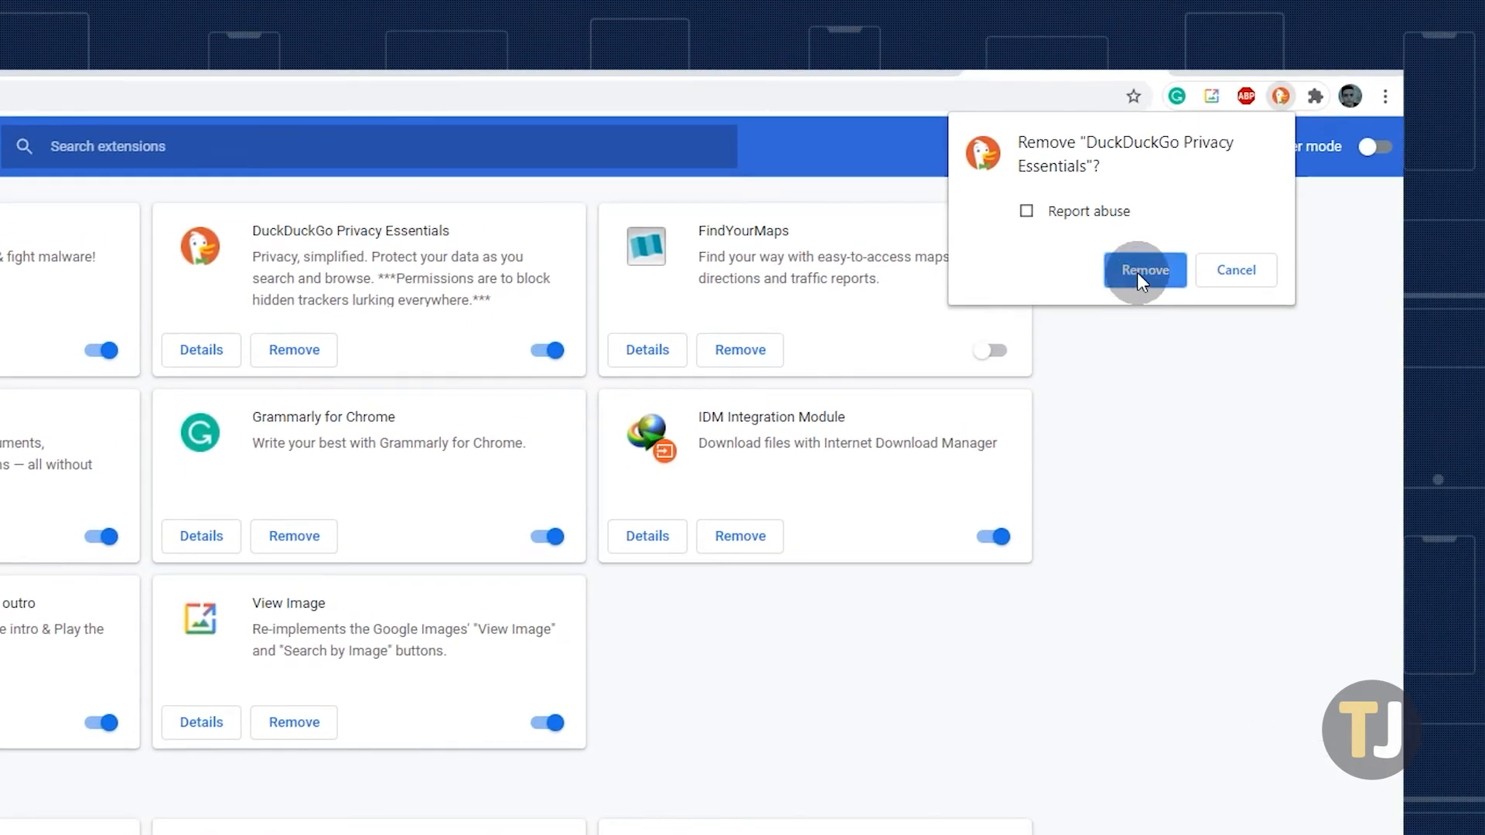